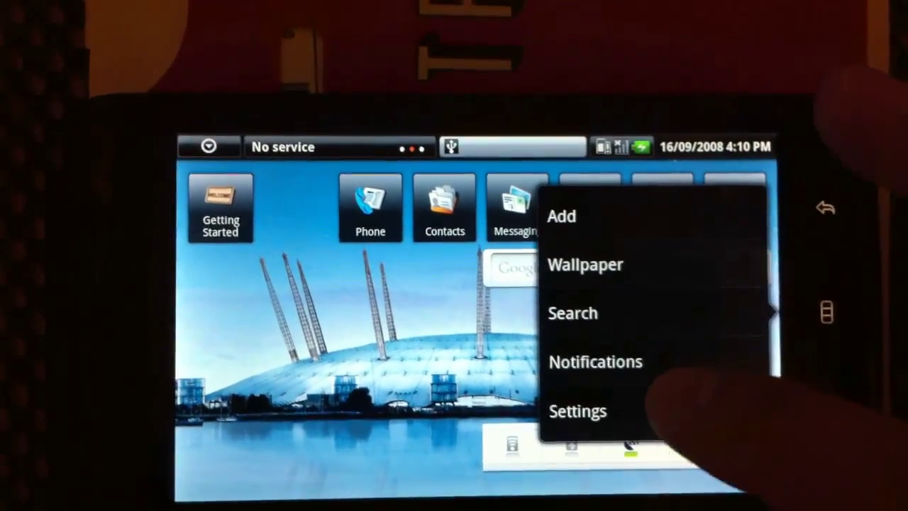
Enter device Settings and bring the About device entry into view
{"action": "left_click", "coordinate": [578, 411]}
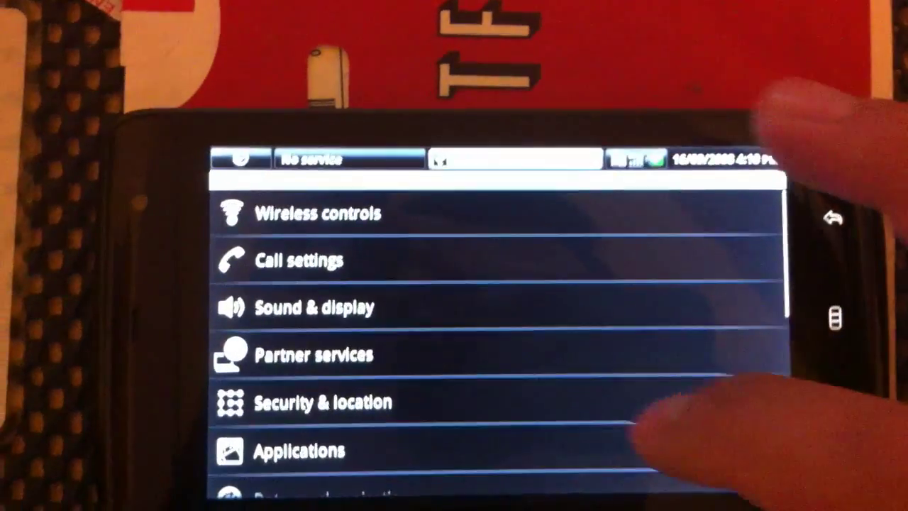
{"action": "scroll", "scroll_direction": "down", "scroll_amount": 3}
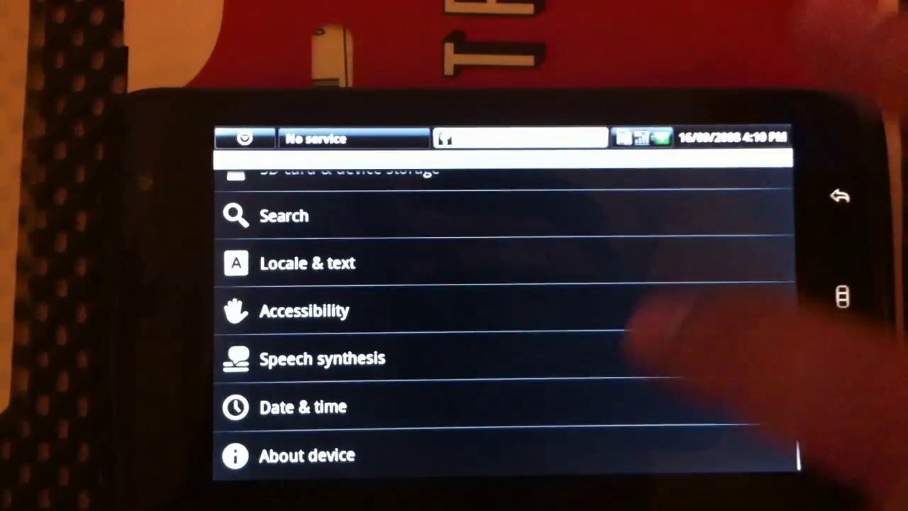